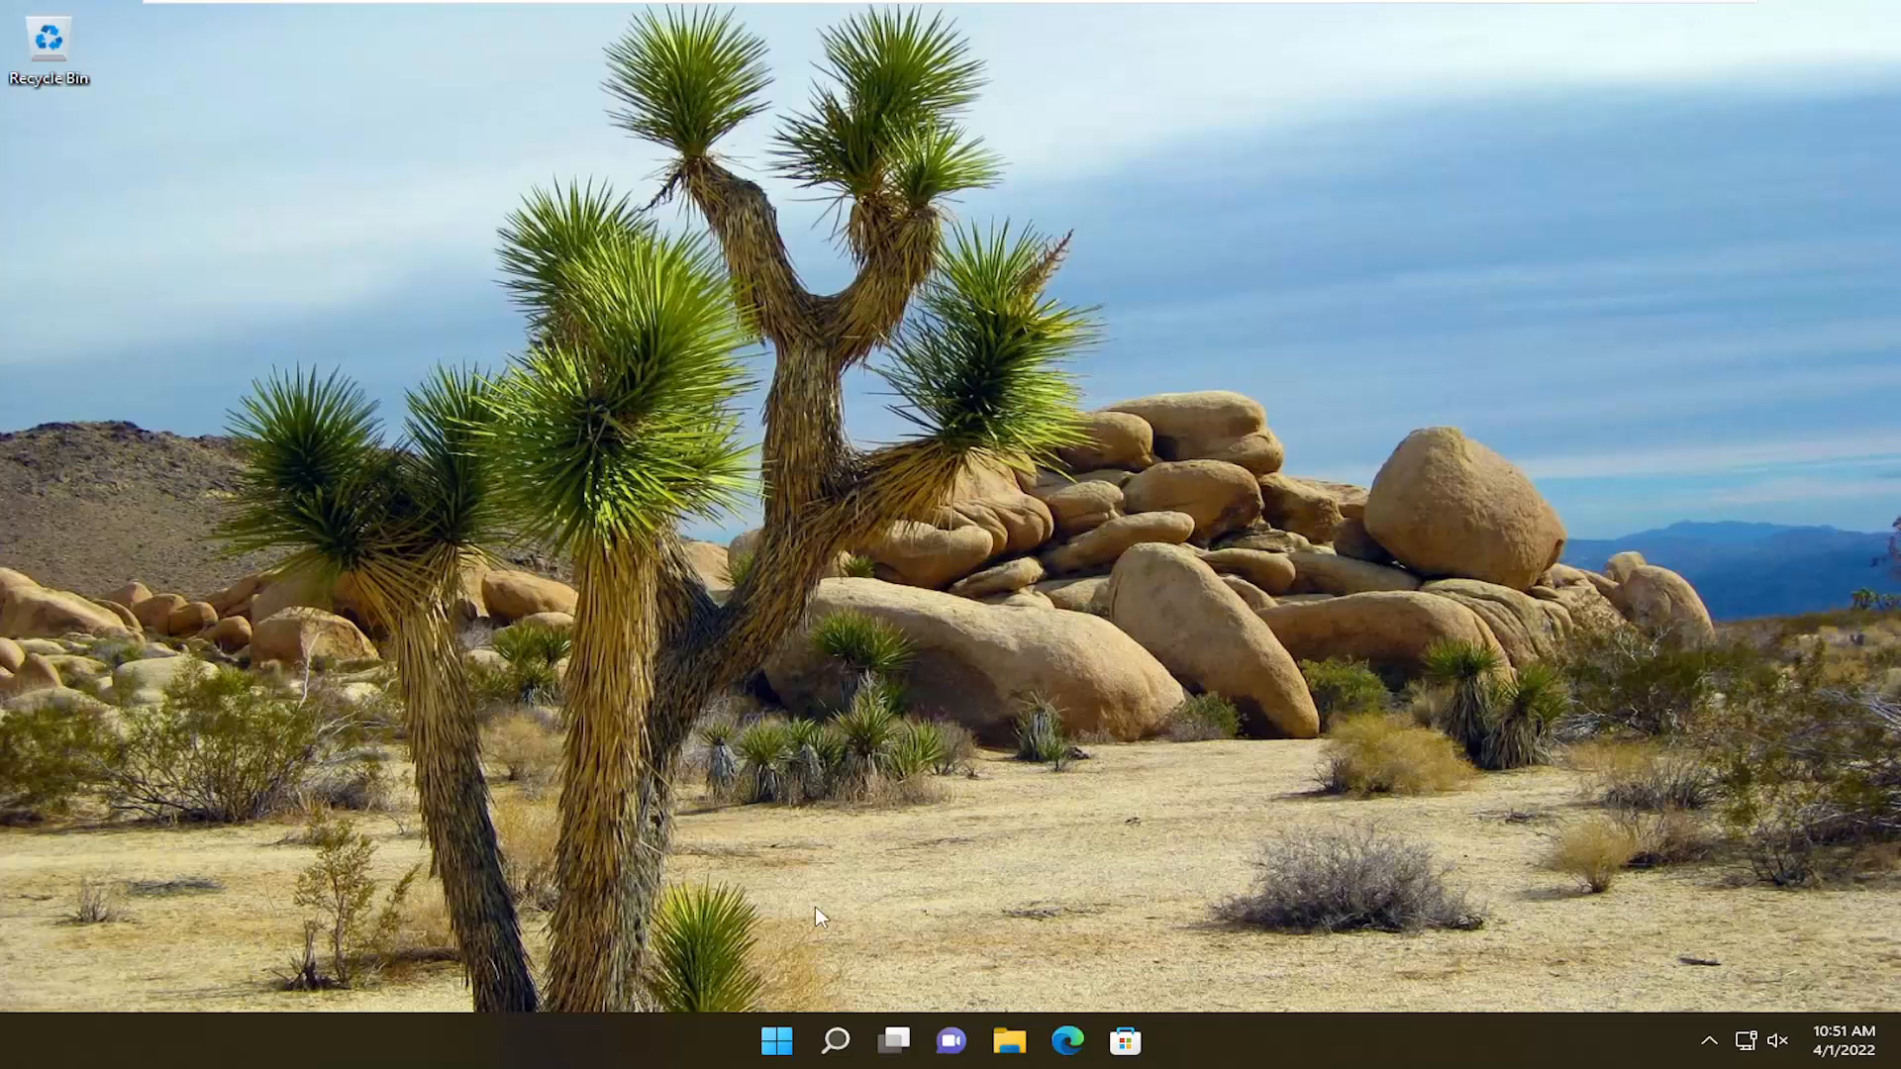
{"action": "mouse_move", "coordinate": [817, 327]}
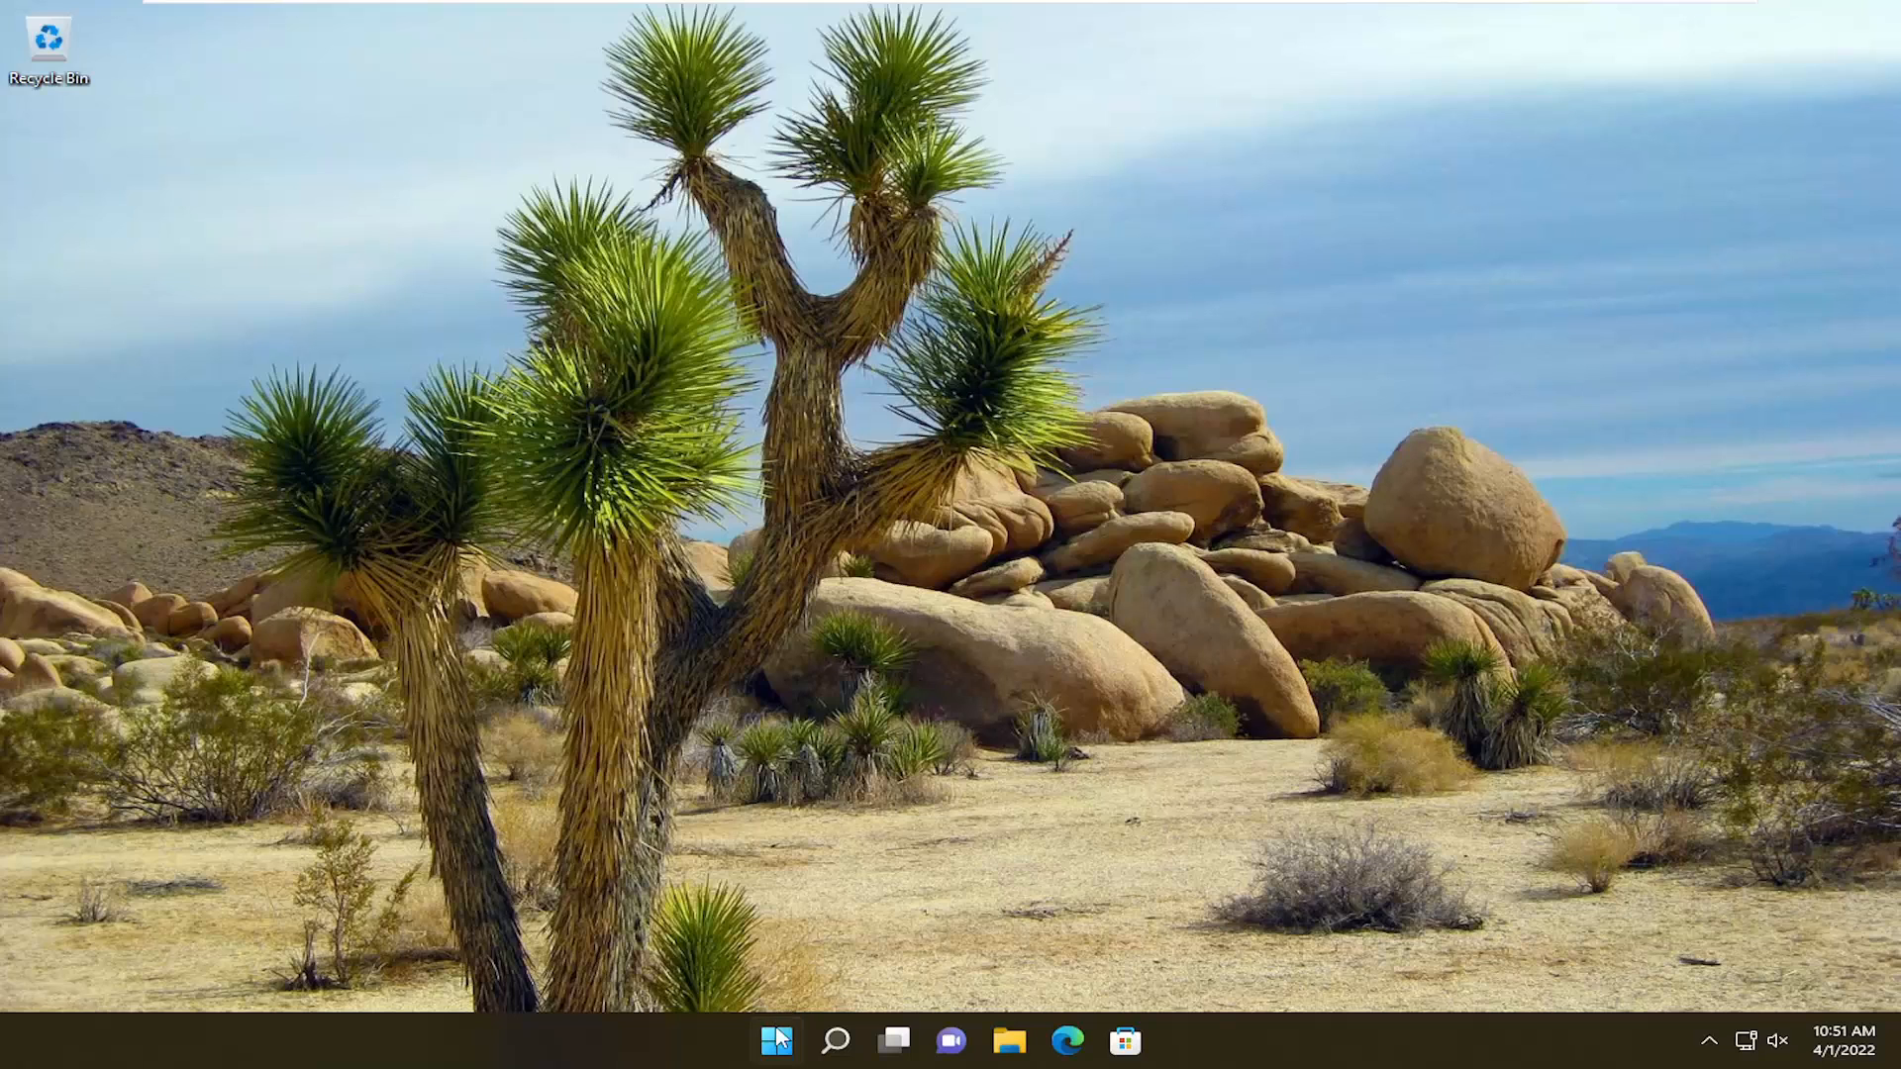
Restart the PC from the Start button's 'Shut down or sign out' menu
{"action": "right_click", "coordinate": [776, 1040]}
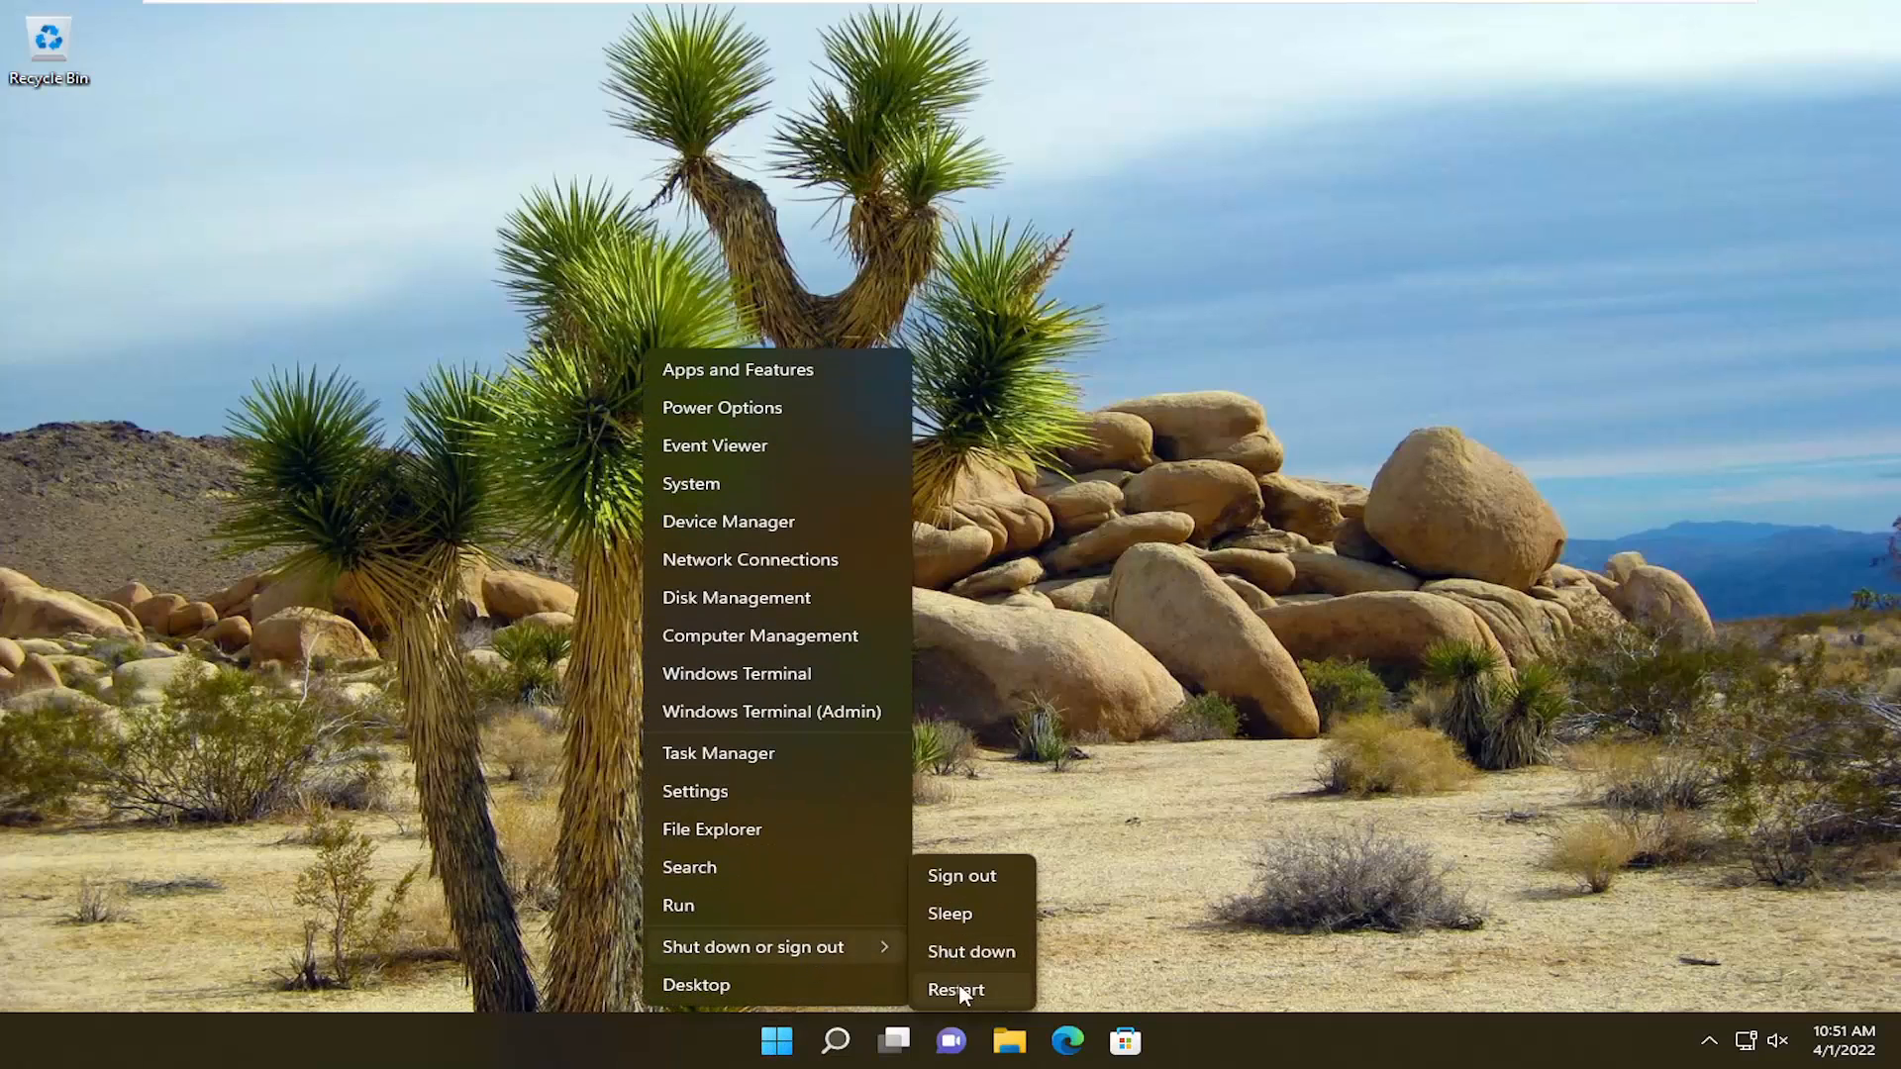
{"action": "left_click", "coordinate": [956, 990]}
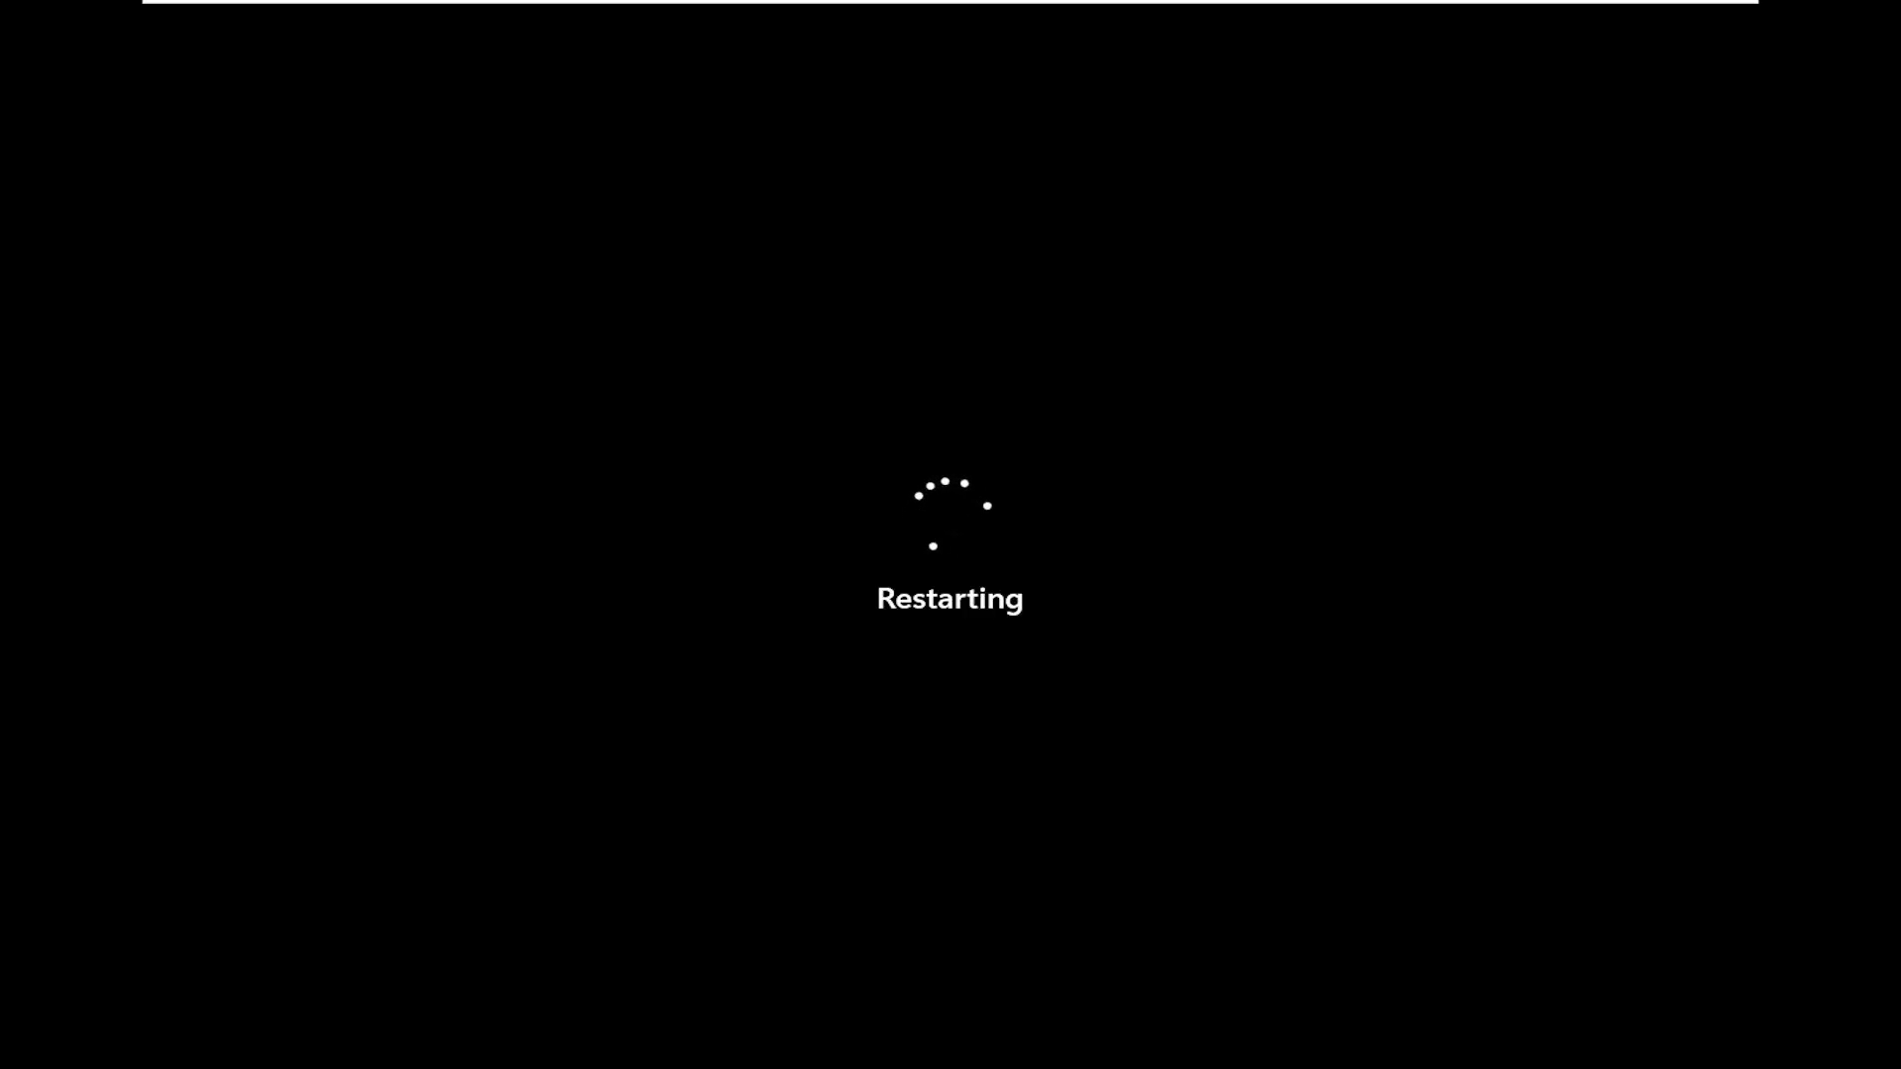